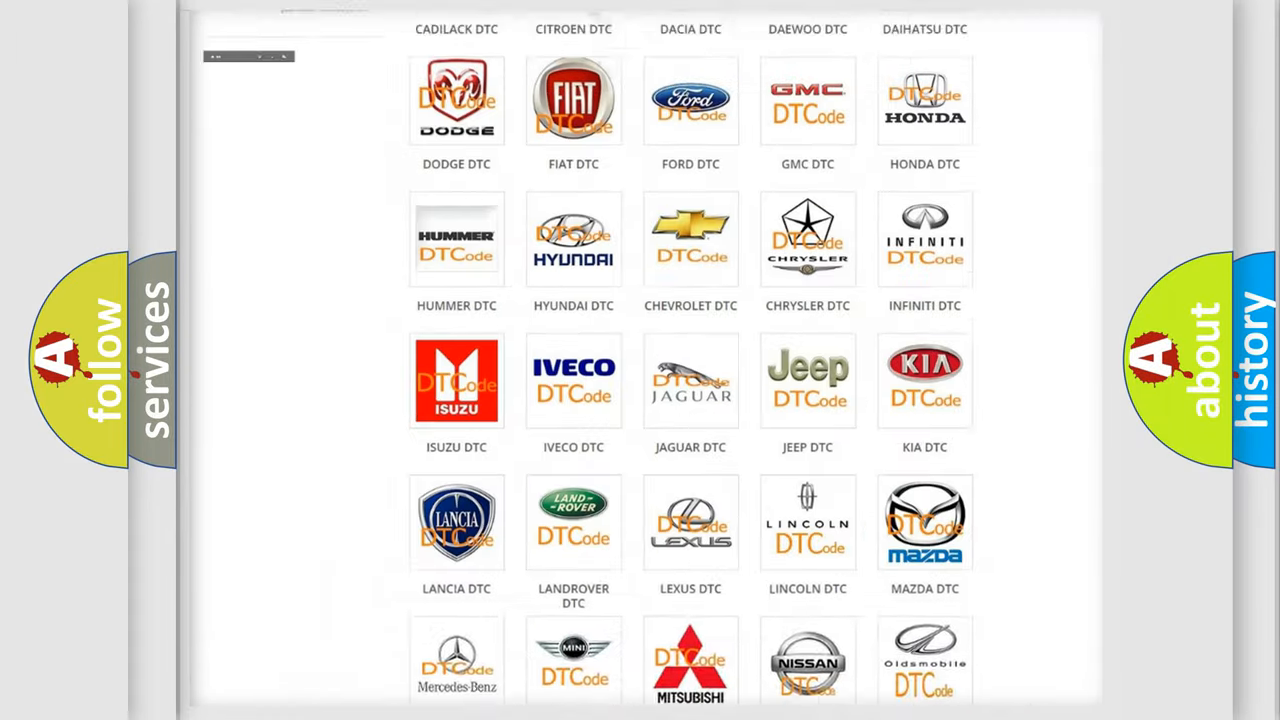
Step: Open the Lincoln DTC page and browse its code list from B0001 through the B1800s
scroll("up", 3)
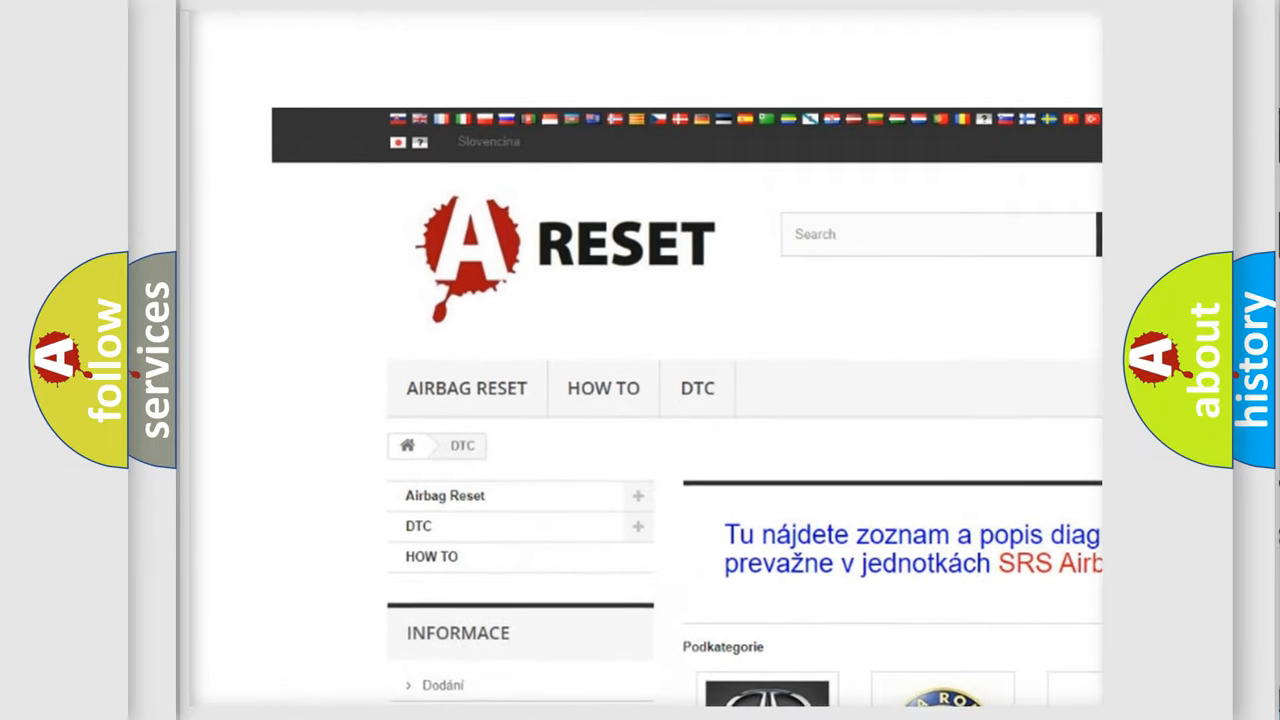
scroll("up", 3)
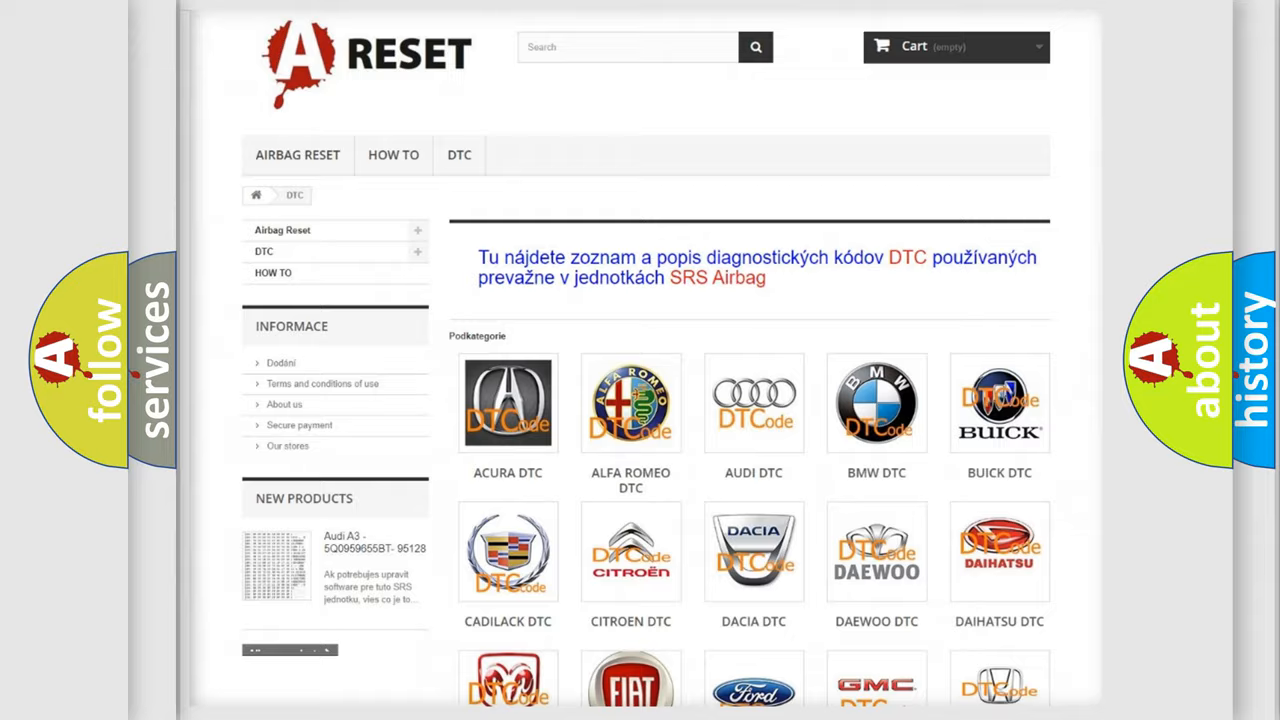
scroll("down", 3)
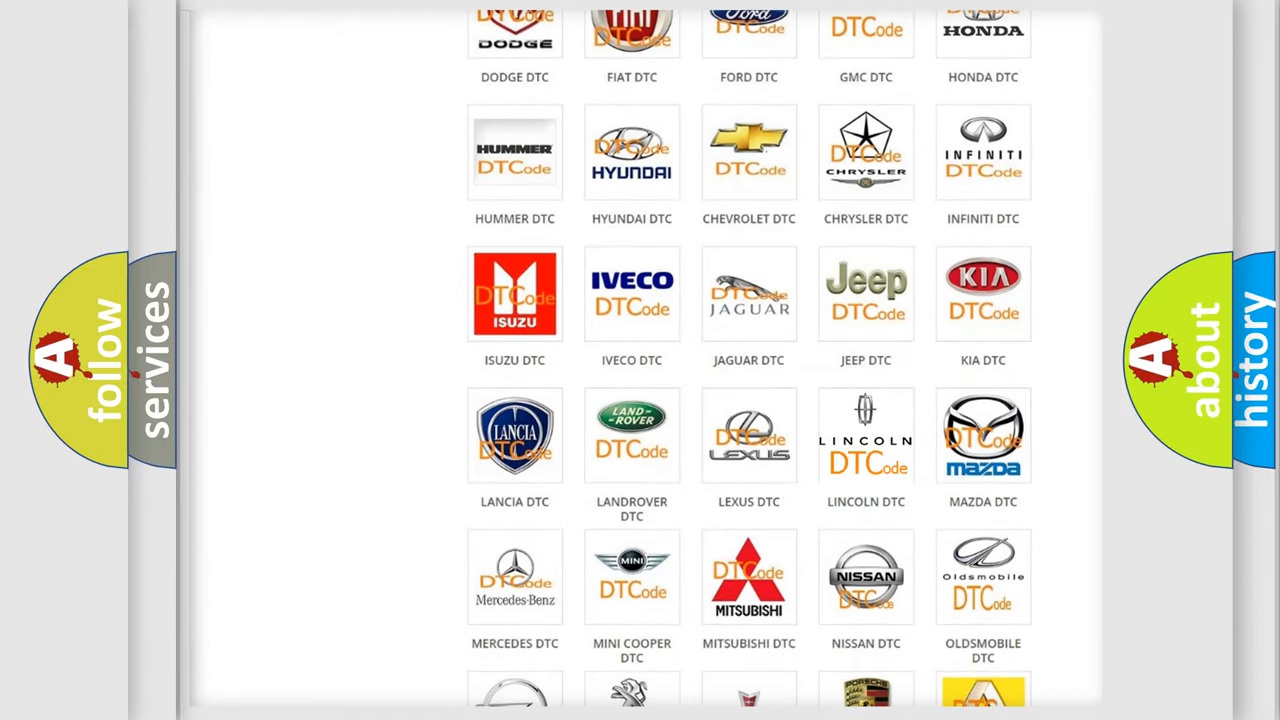
left_click(866, 436)
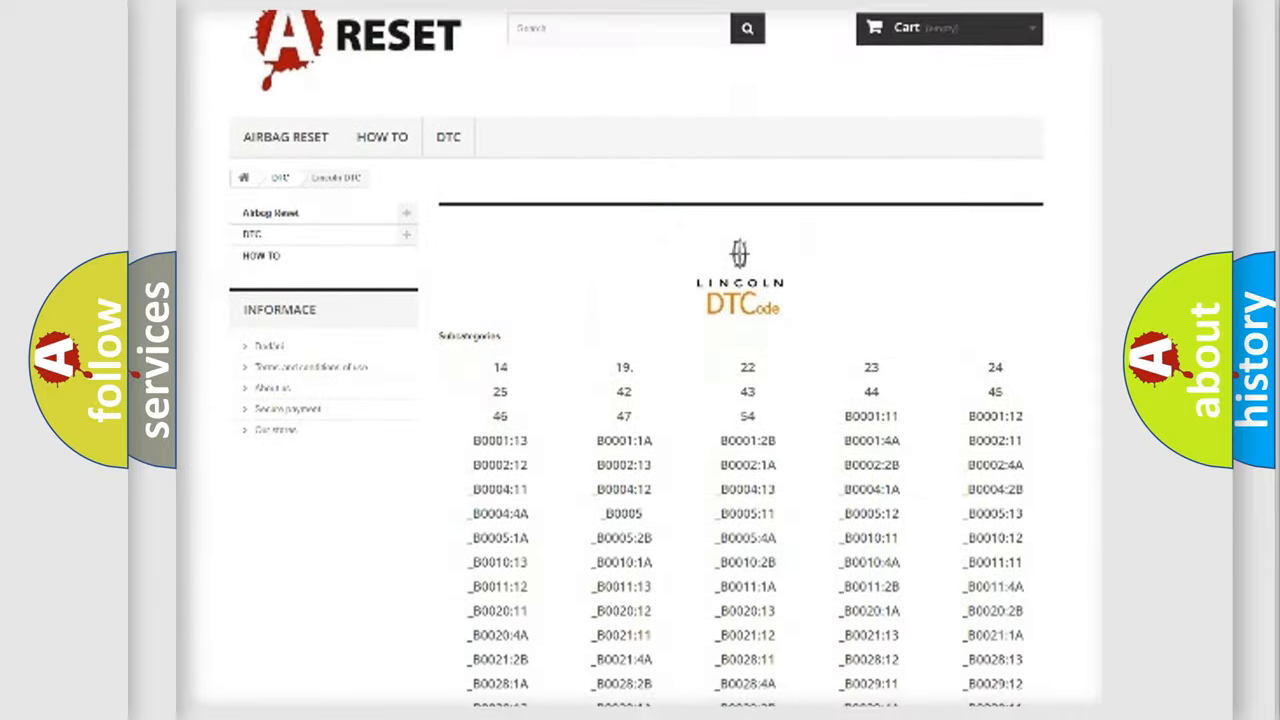
scroll("down", 3)
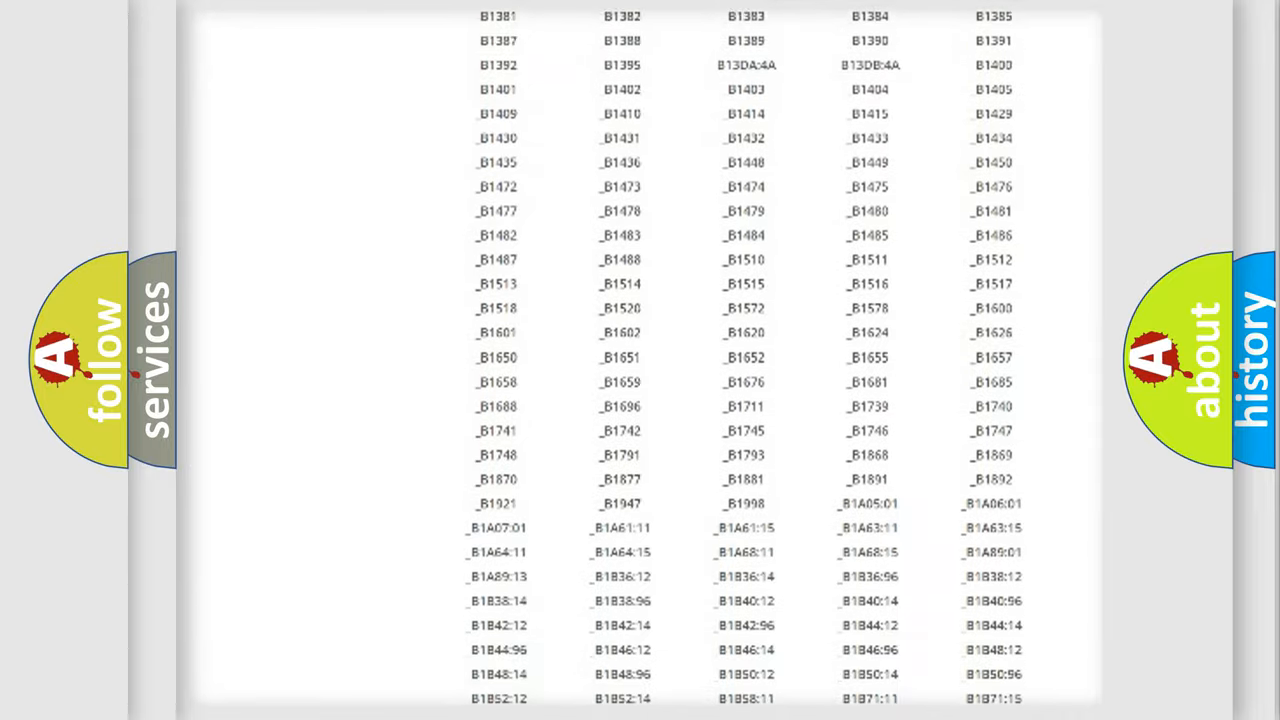
scroll("up", 3)
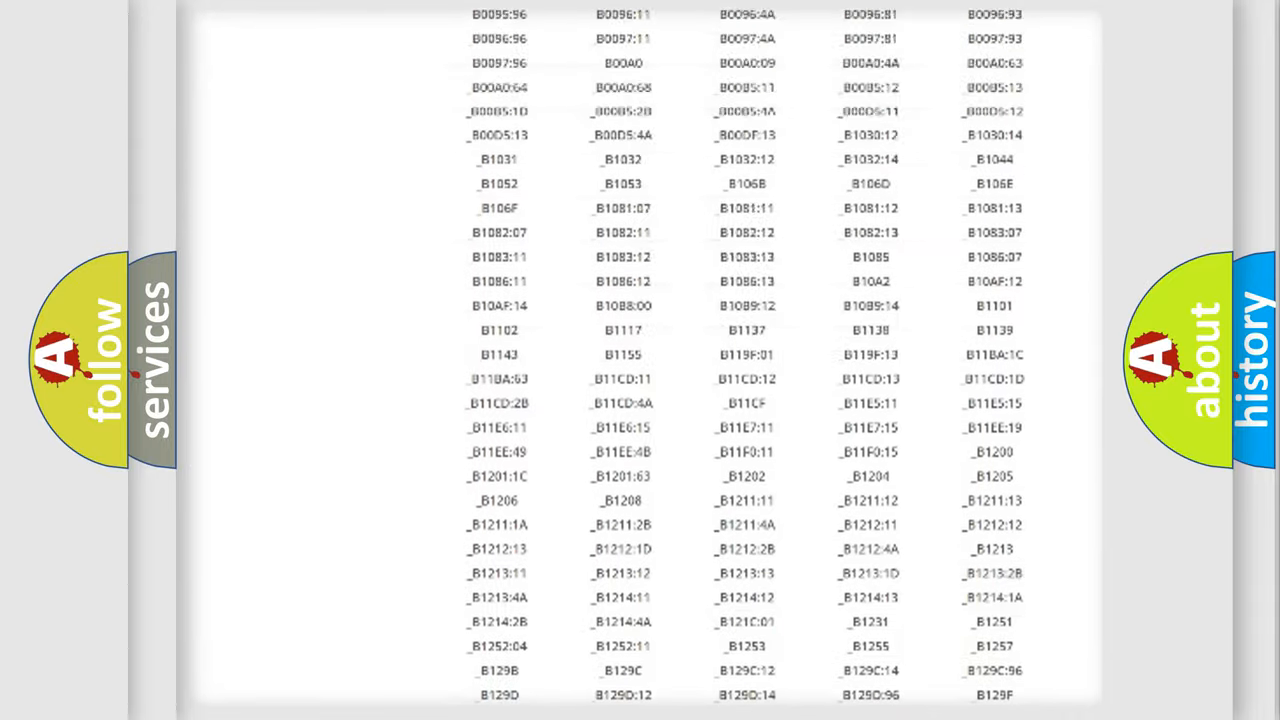
scroll("up", 3)
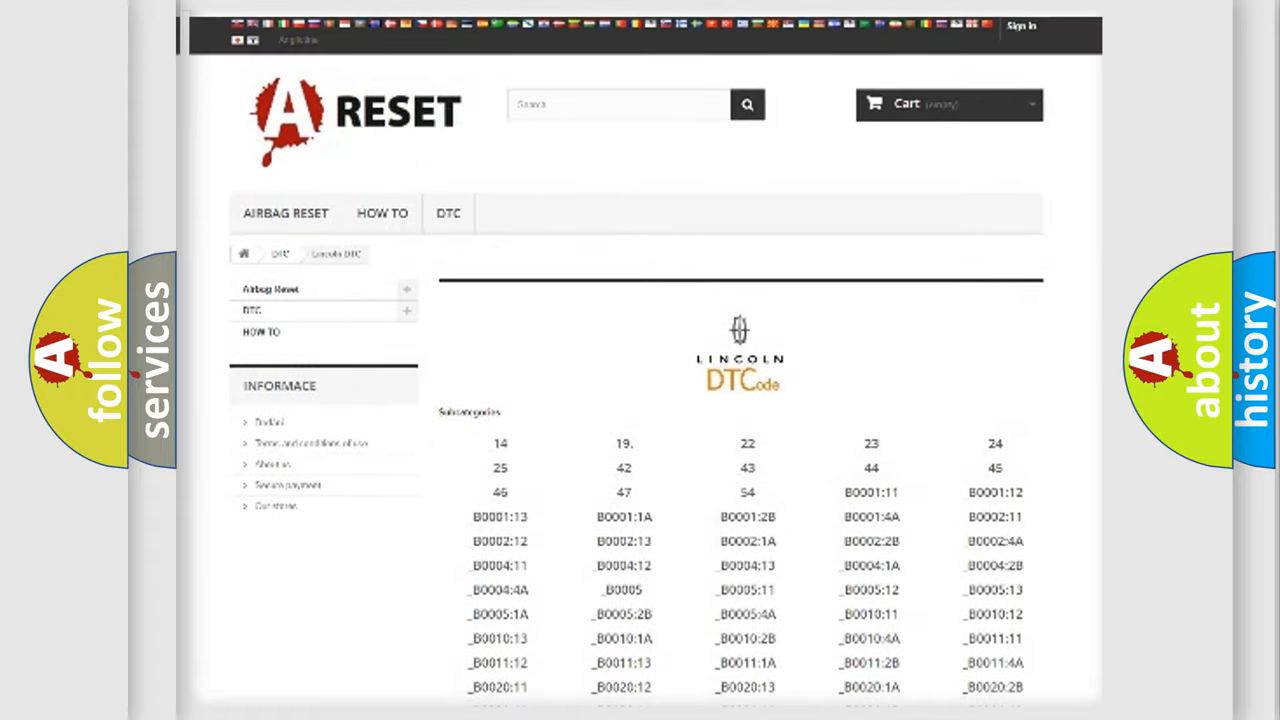